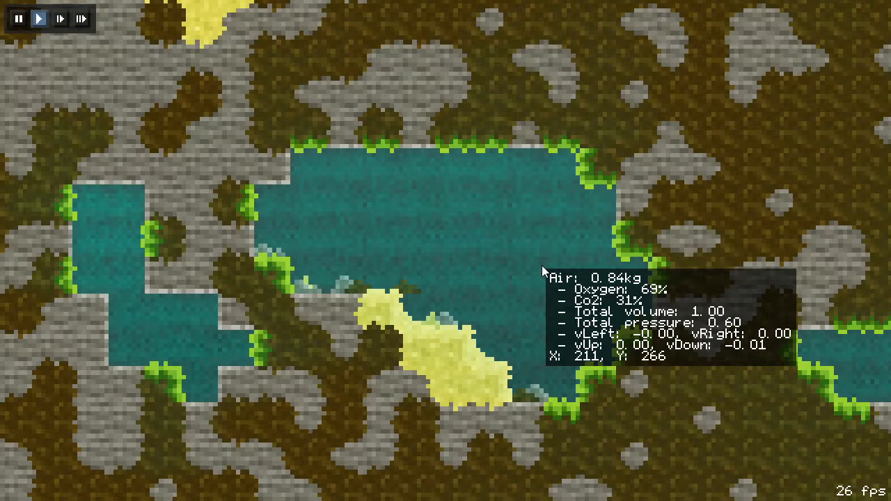
pyautogui.moveTo(564, 268)
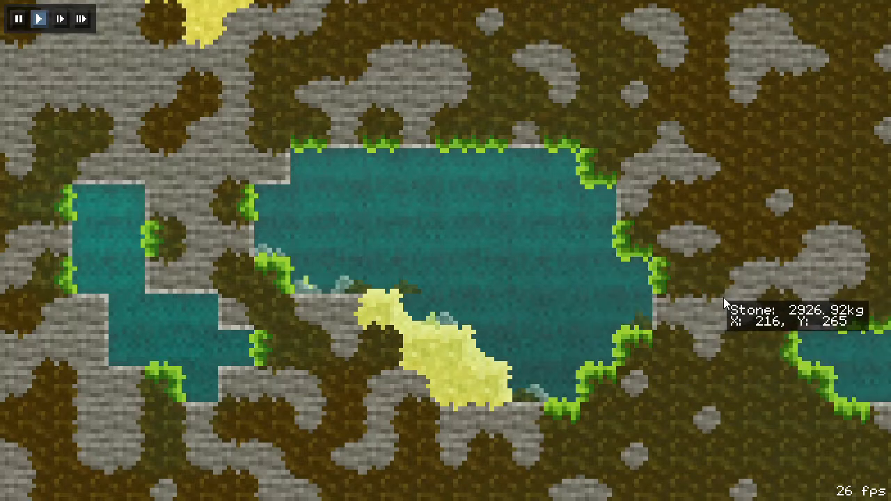
pyautogui.moveTo(501, 287)
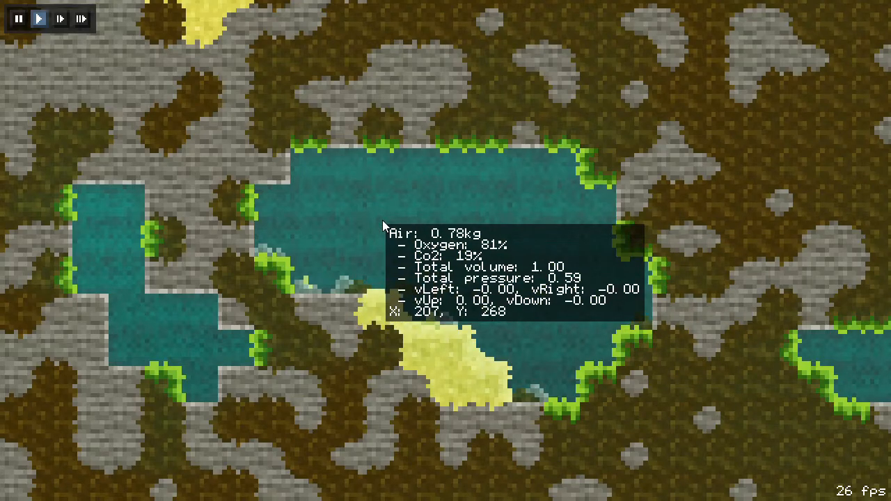
pyautogui.moveTo(578, 244)
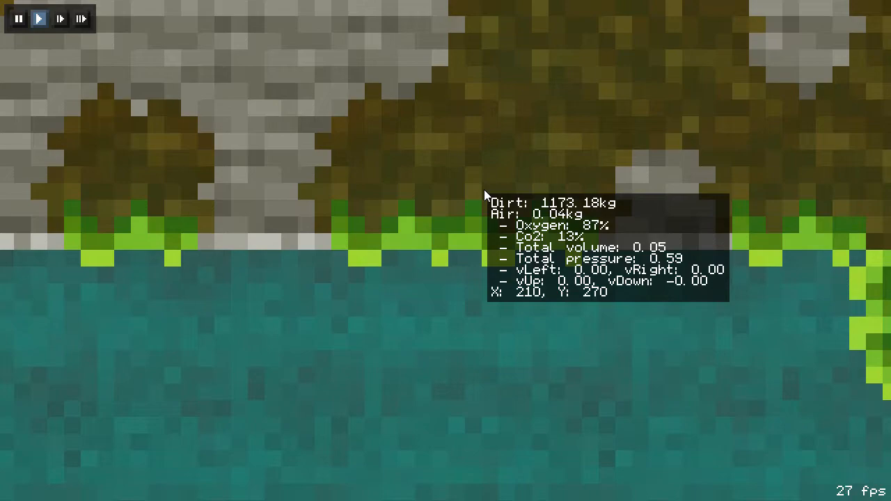
pyautogui.moveTo(436, 277)
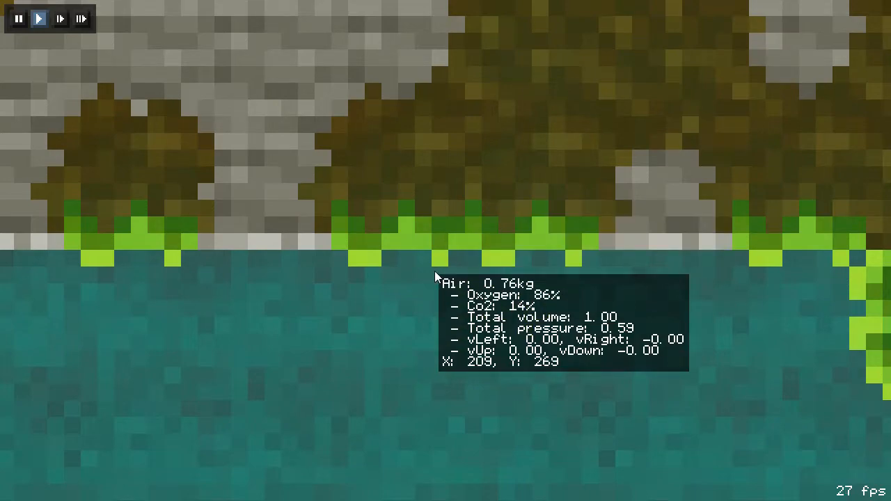
pyautogui.moveTo(167, 329)
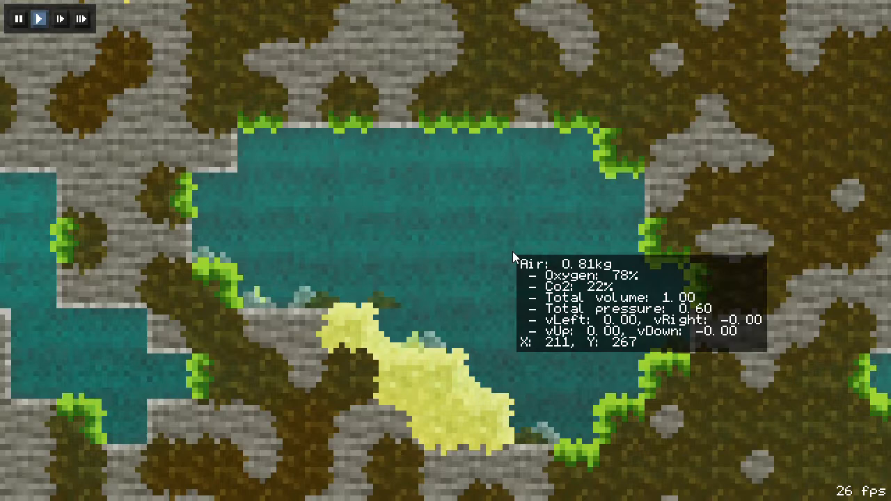
pyautogui.moveTo(422, 198)
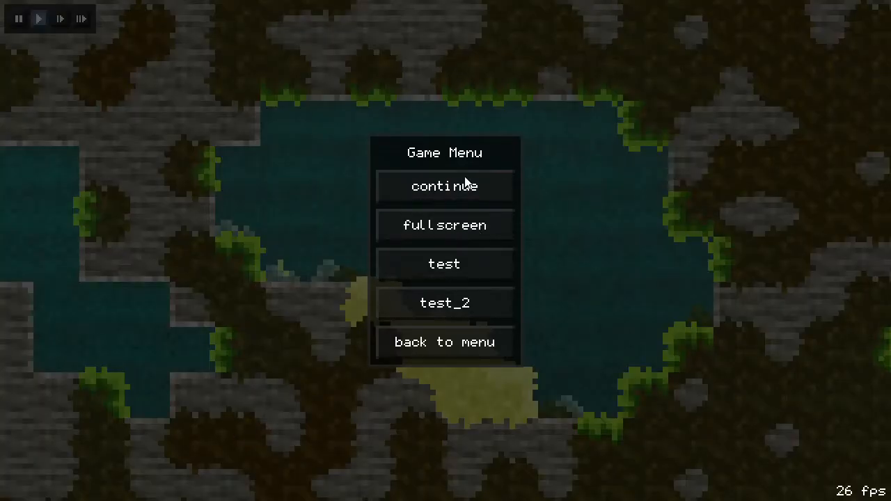
# Step: Choose 'continue' in the Game Menu to resume the dimmed cave world
pyautogui.click(444, 186)
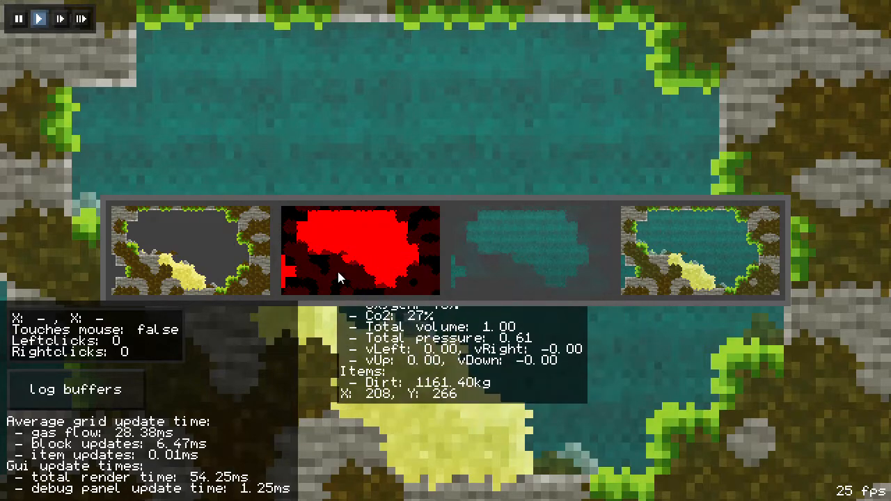
pyautogui.moveTo(336, 298)
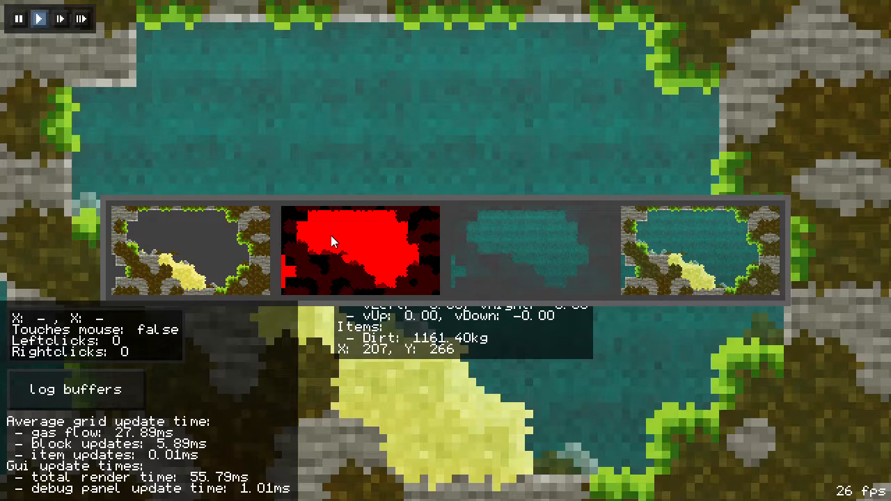
pyautogui.moveTo(261, 38)
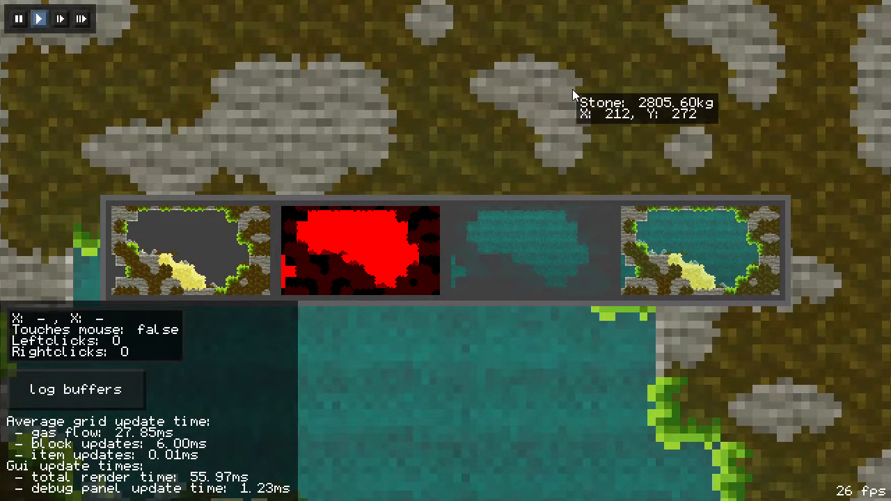
pyautogui.moveTo(390, 282)
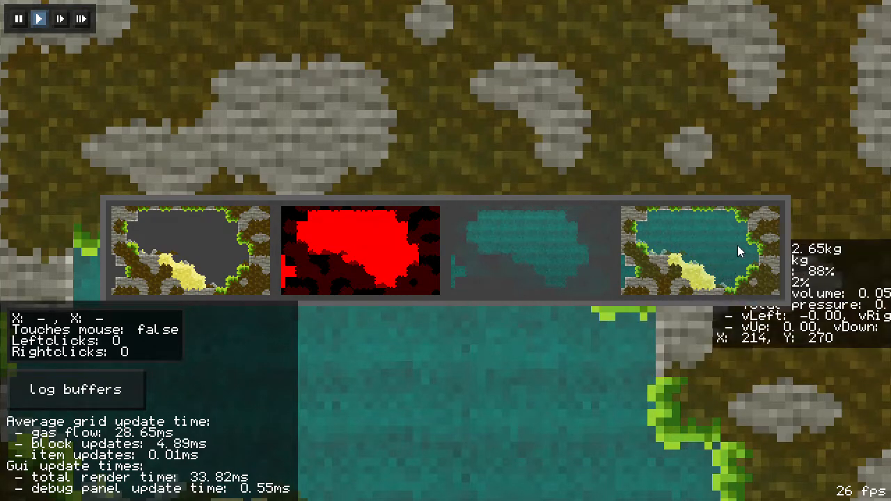
pyautogui.moveTo(522, 267)
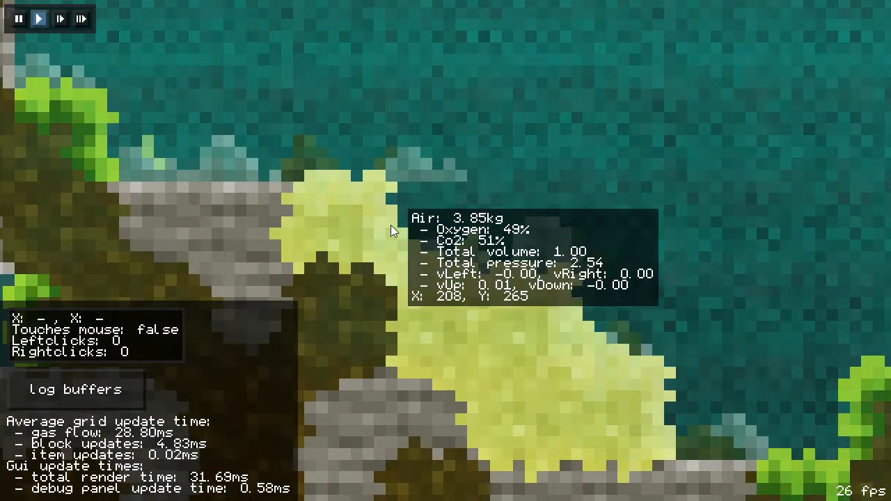
pyautogui.moveTo(390, 274)
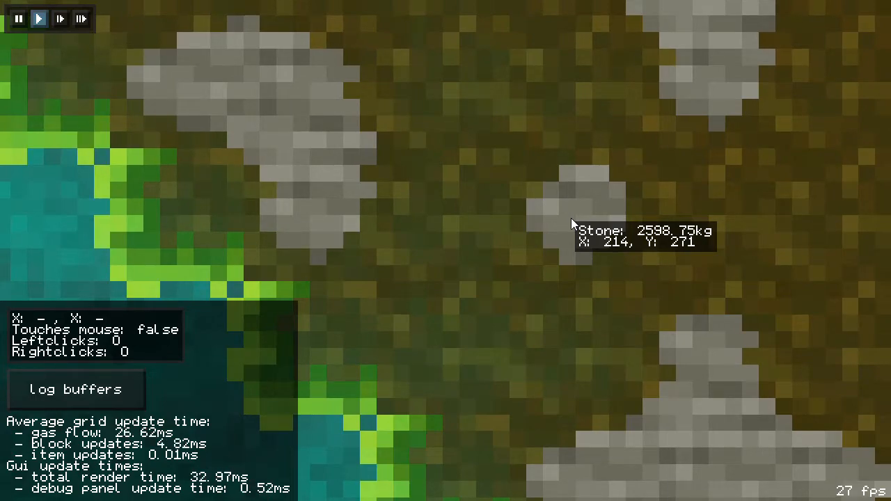
pyautogui.moveTo(501, 336)
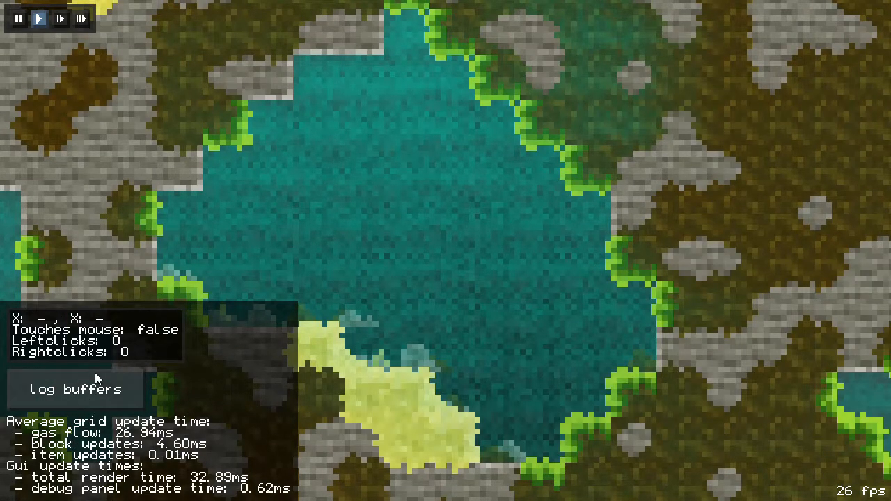
pyautogui.moveTo(136, 390)
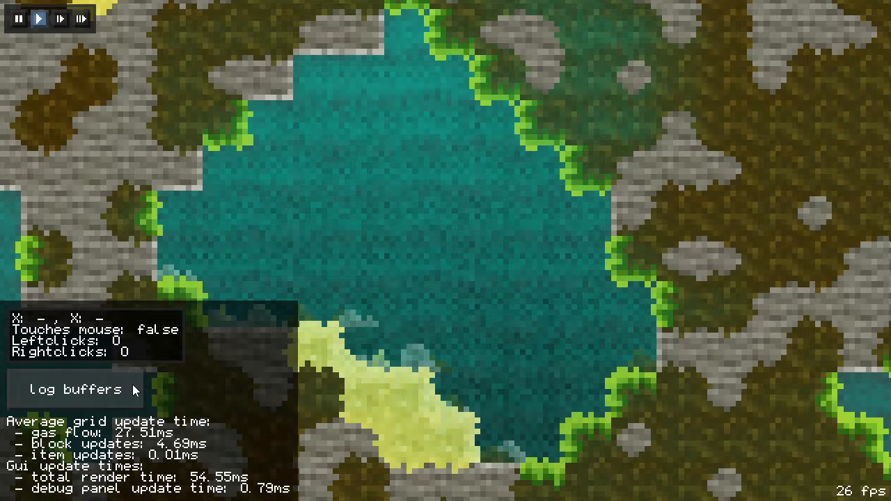
pyautogui.moveTo(134, 399)
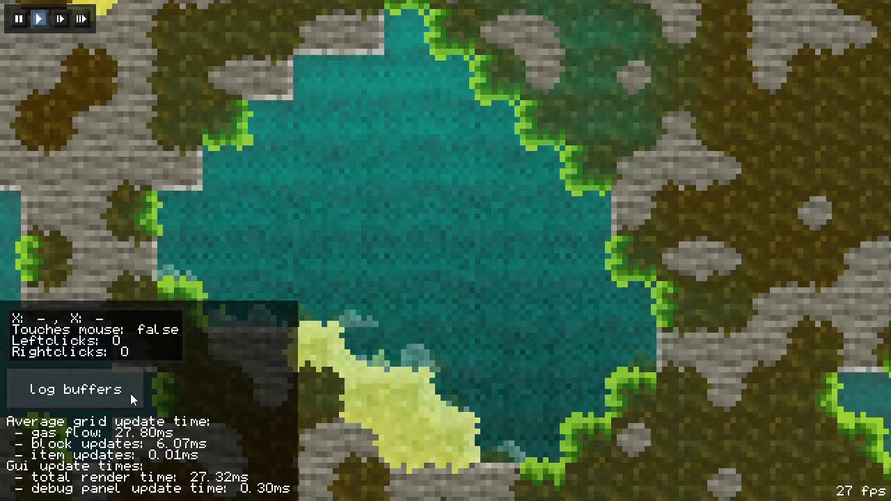
pyautogui.moveTo(161, 342)
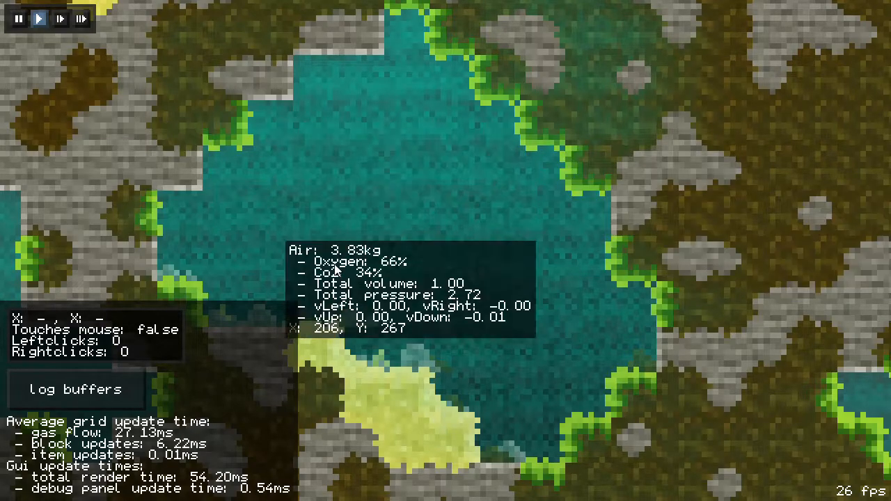
pyautogui.moveTo(310, 259)
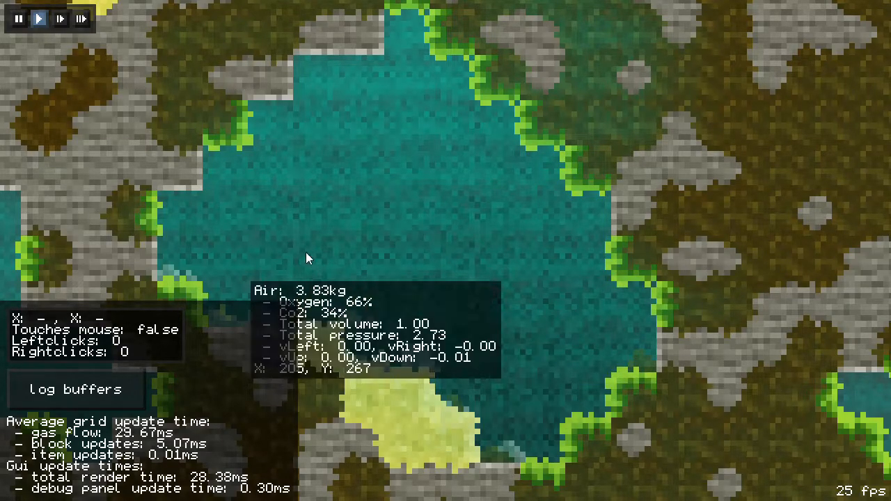